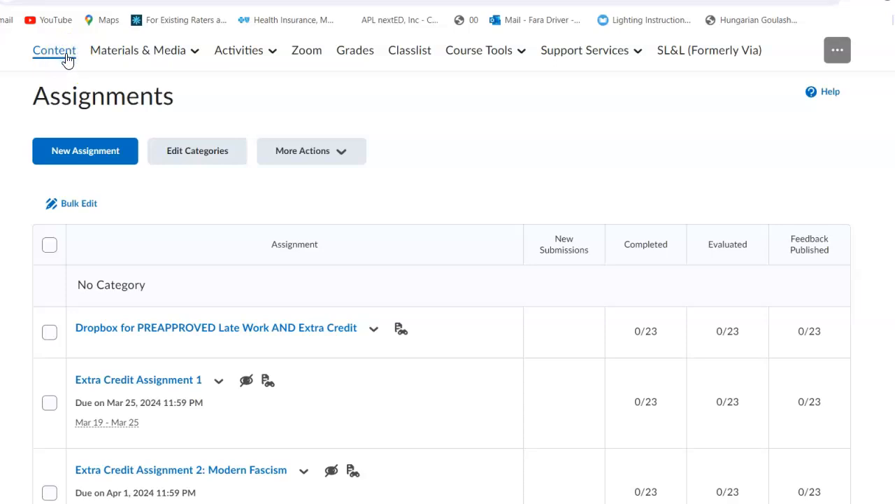
Go to the course Content area from the navigation bar
{"action": "left_click", "coordinate": [54, 50]}
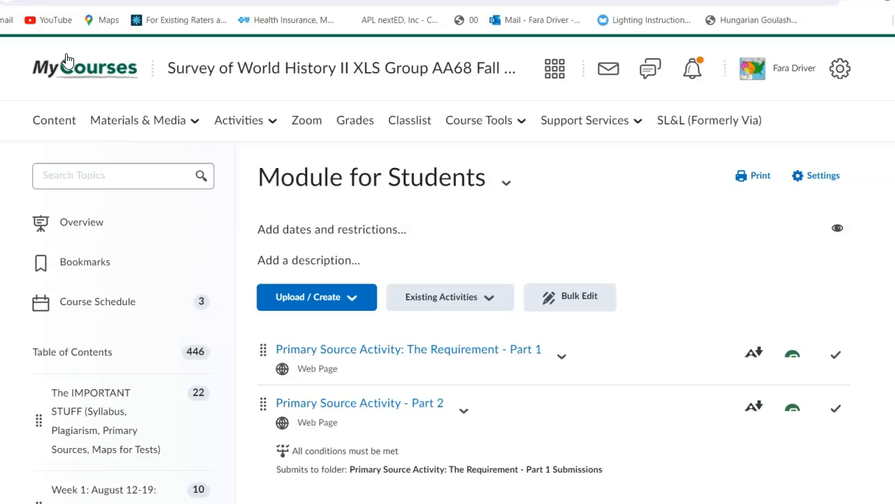
{"action": "mouse_move", "coordinate": [370, 173]}
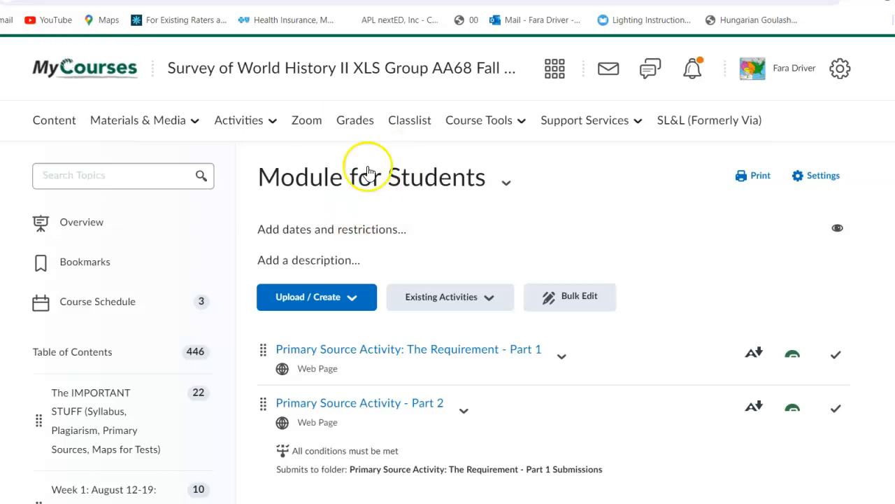
{"action": "mouse_move", "coordinate": [264, 164]}
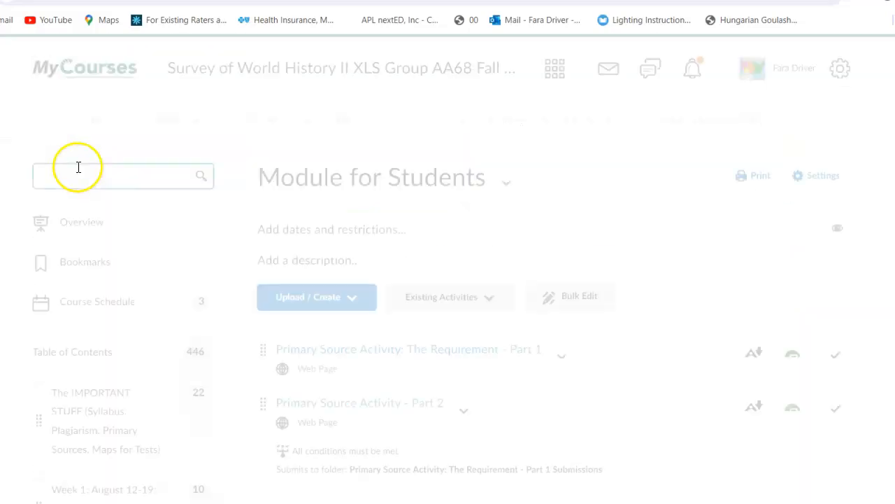
{"action": "scroll", "scroll_direction": "down", "scroll_amount": 3}
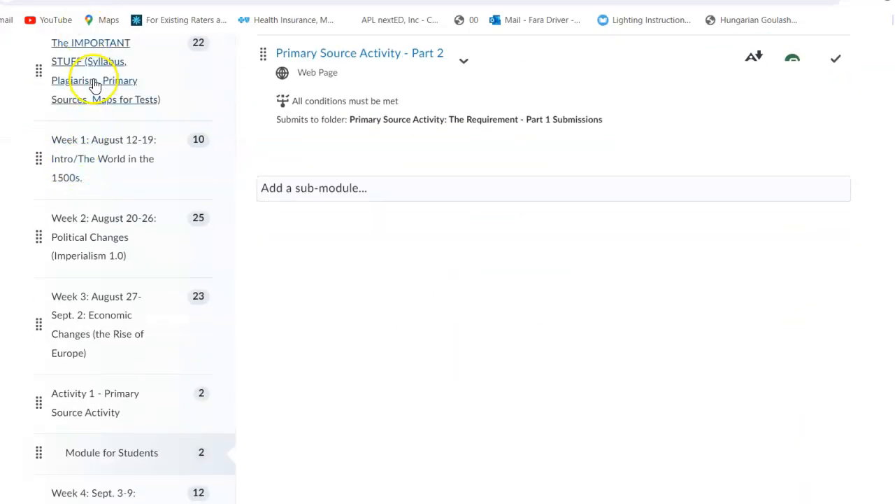
{"action": "mouse_move", "coordinate": [92, 329]}
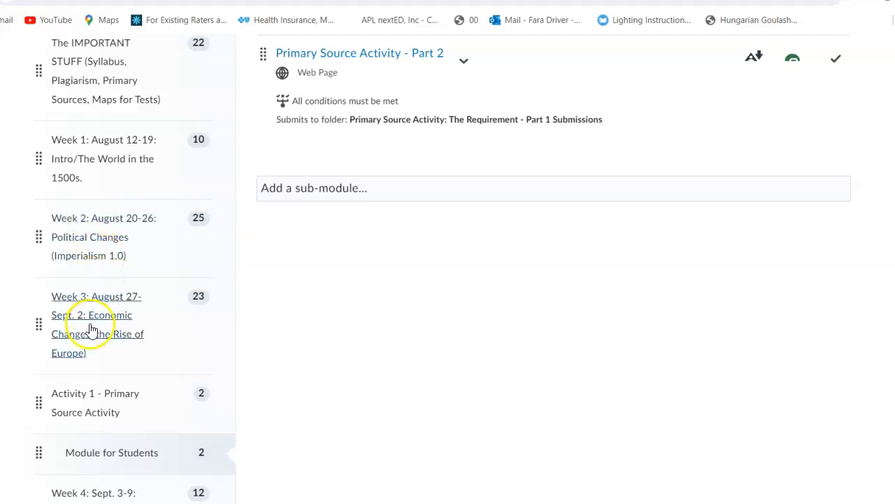
{"action": "scroll", "scroll_direction": "down", "scroll_amount": 3}
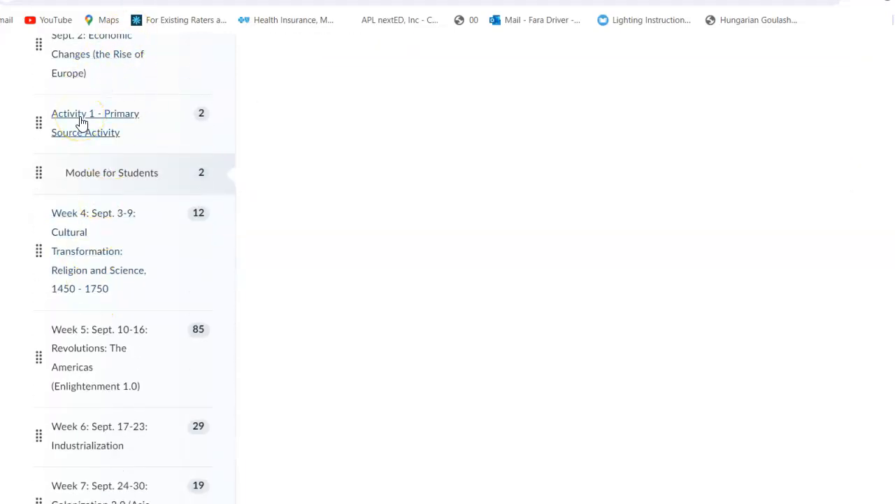
Select Activity 1 - Primary Source Activity in the course table of contents
{"action": "left_click", "coordinate": [95, 123]}
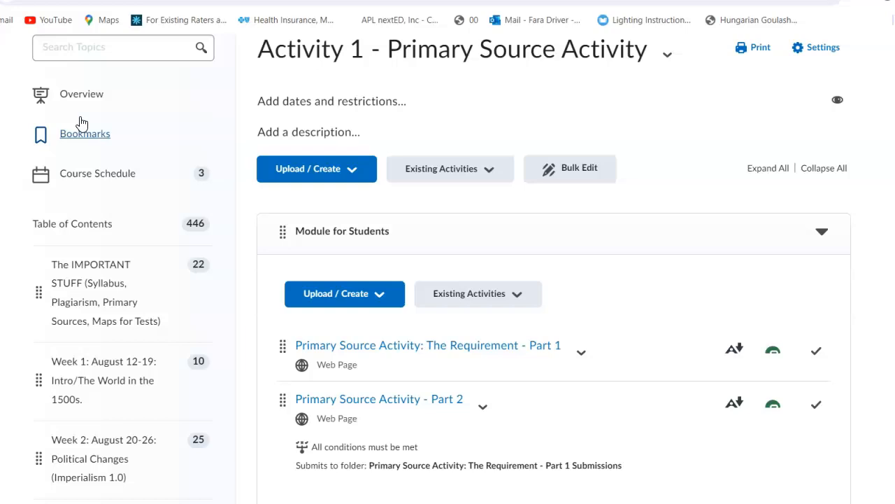
{"action": "mouse_move", "coordinate": [427, 294]}
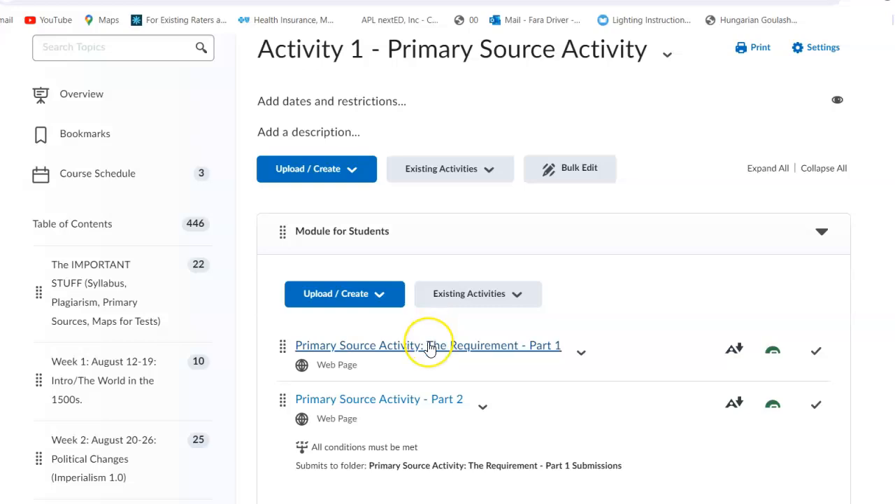
{"action": "mouse_move", "coordinate": [146, 425]}
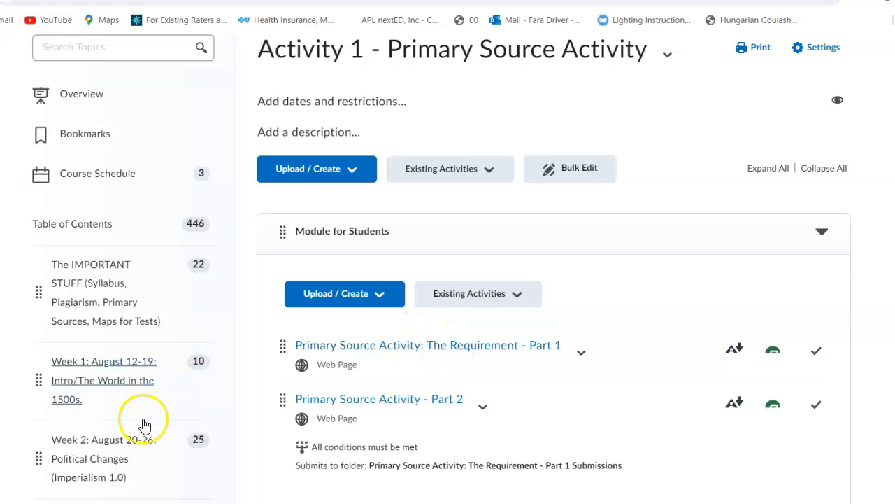
Open the 'Primary Source Activity: The Requirement - Part 1' page
{"action": "scroll", "scroll_direction": "down", "scroll_amount": 3}
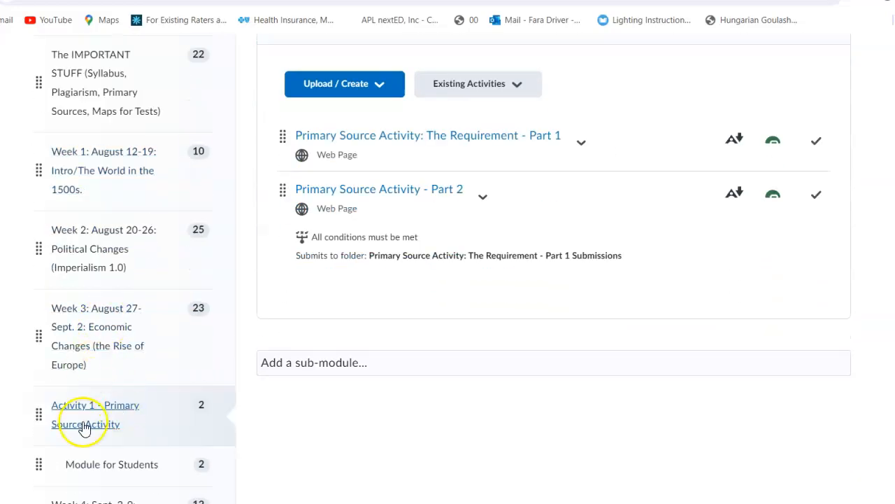
{"action": "scroll", "scroll_direction": "up", "scroll_amount": 3}
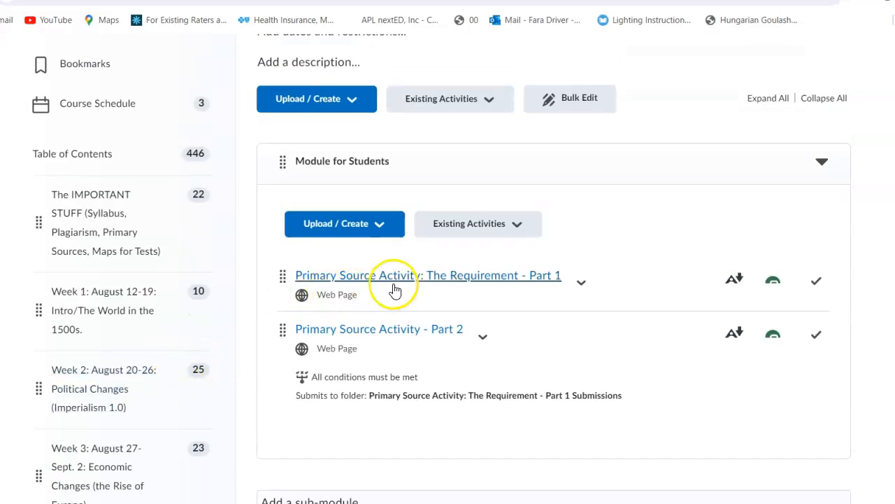
{"action": "left_click", "coordinate": [429, 275]}
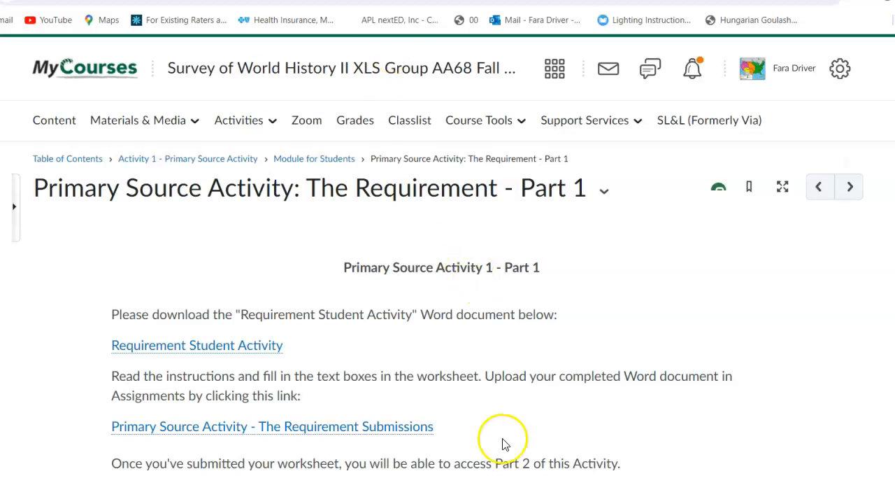
Download the Requirement Student Activity .docx and open it from the downloads panel
{"action": "scroll", "scroll_direction": "up", "scroll_amount": 3}
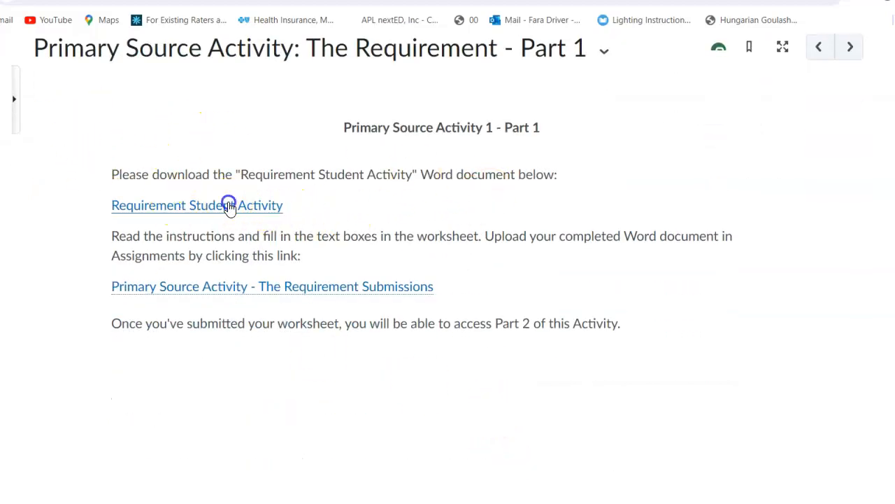
{"action": "left_click", "coordinate": [196, 204]}
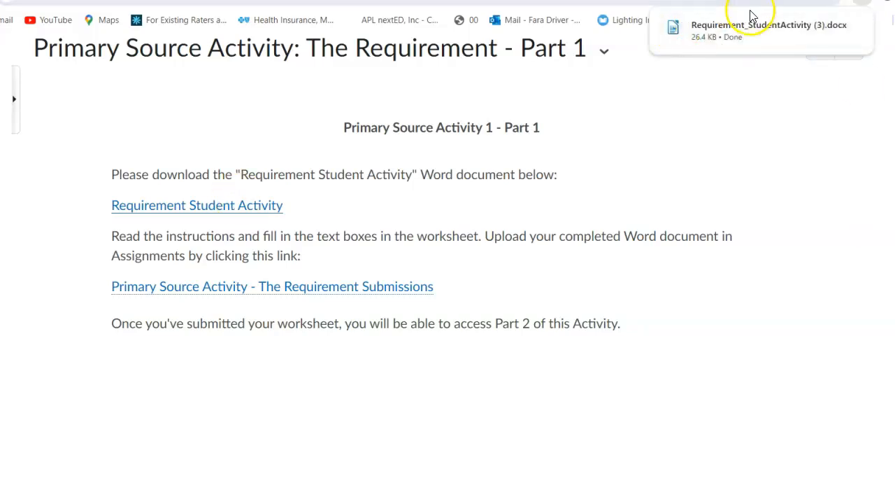
{"action": "left_click", "coordinate": [767, 30]}
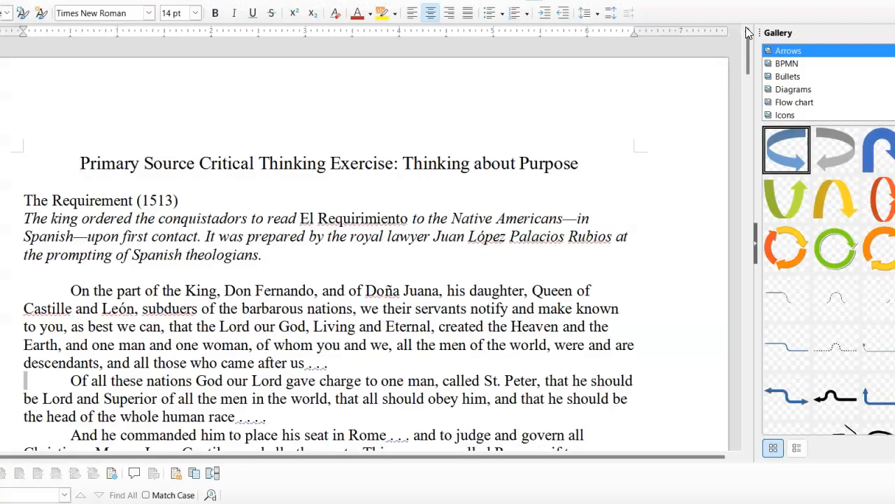
{"action": "scroll", "scroll_direction": "up", "scroll_amount": 3}
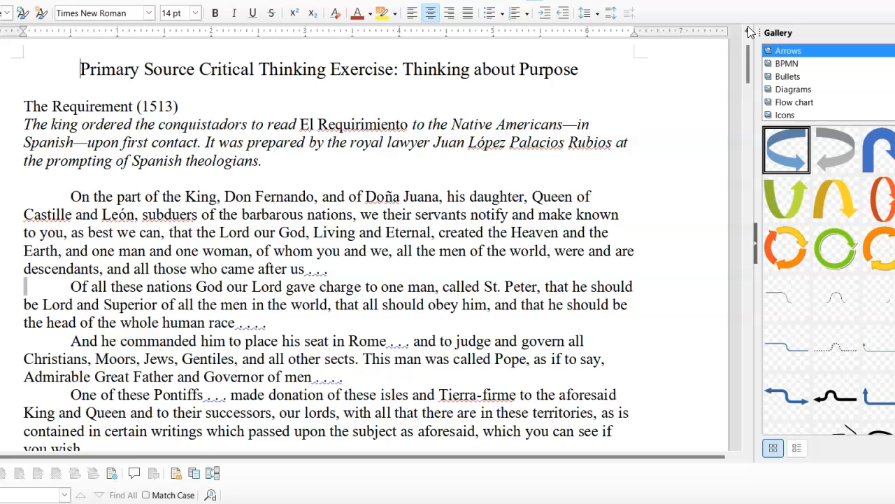
{"action": "scroll", "scroll_direction": "down", "scroll_amount": 3}
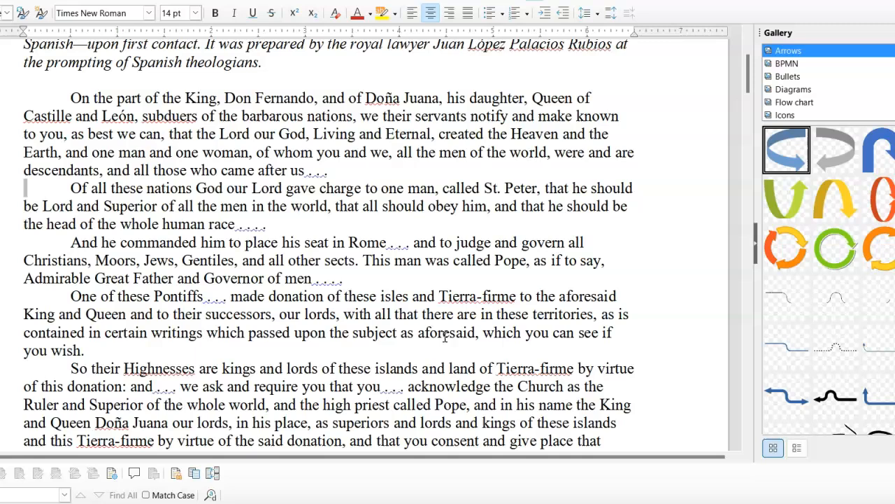
{"action": "scroll", "scroll_direction": "down", "scroll_amount": 3}
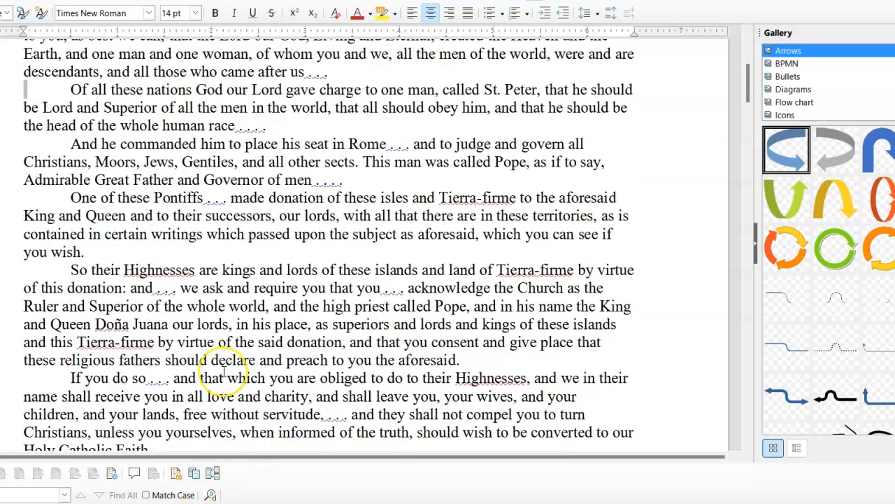
{"action": "scroll", "scroll_direction": "down", "scroll_amount": 3}
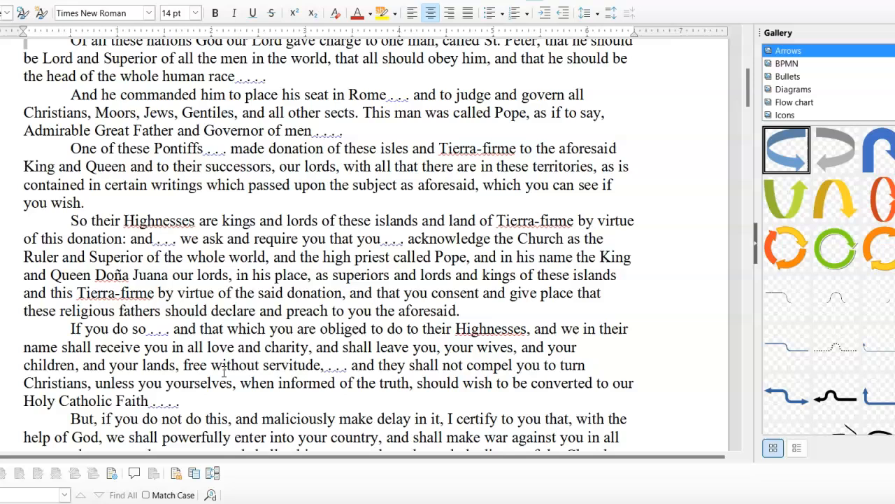
{"action": "scroll", "scroll_direction": "down", "scroll_amount": 3}
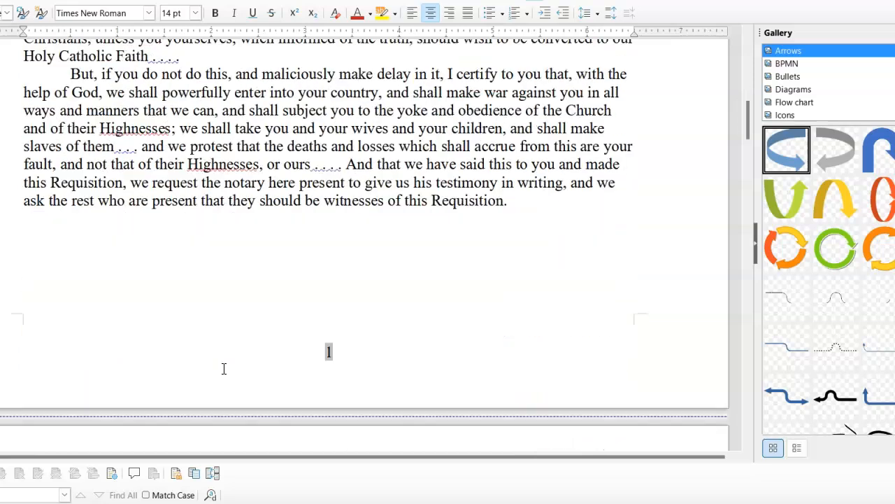
{"action": "scroll", "scroll_direction": "down", "scroll_amount": 3}
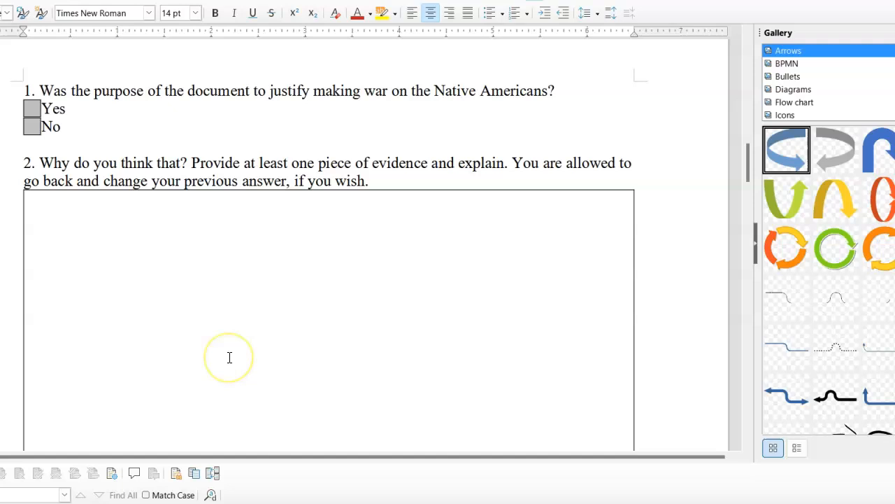
{"action": "scroll", "scroll_direction": "down", "scroll_amount": 3}
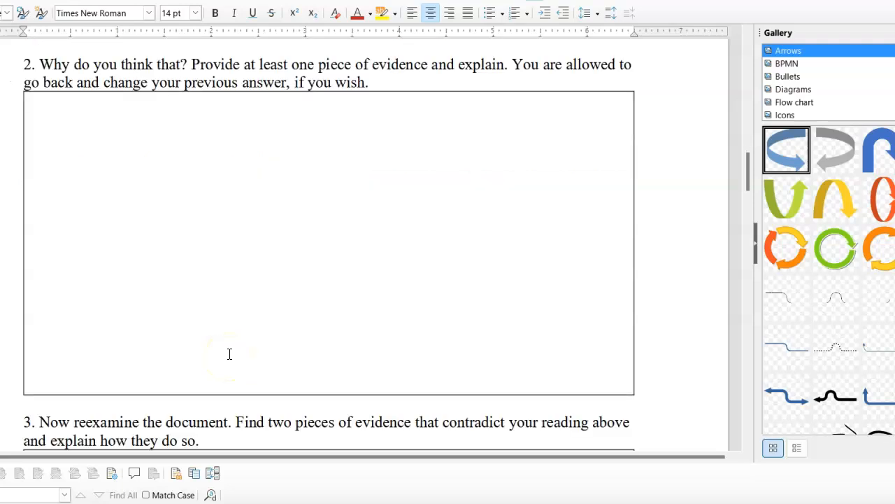
{"action": "scroll", "scroll_direction": "down", "scroll_amount": 3}
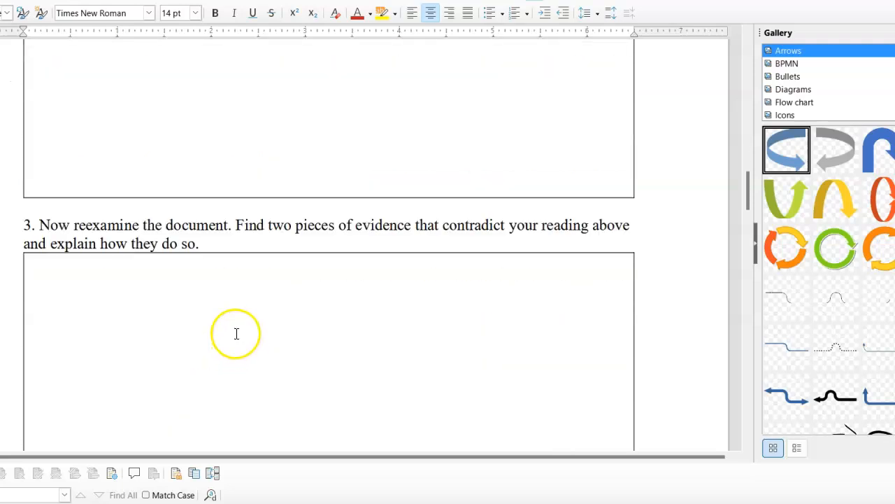
{"action": "scroll", "scroll_direction": "up", "scroll_amount": 3}
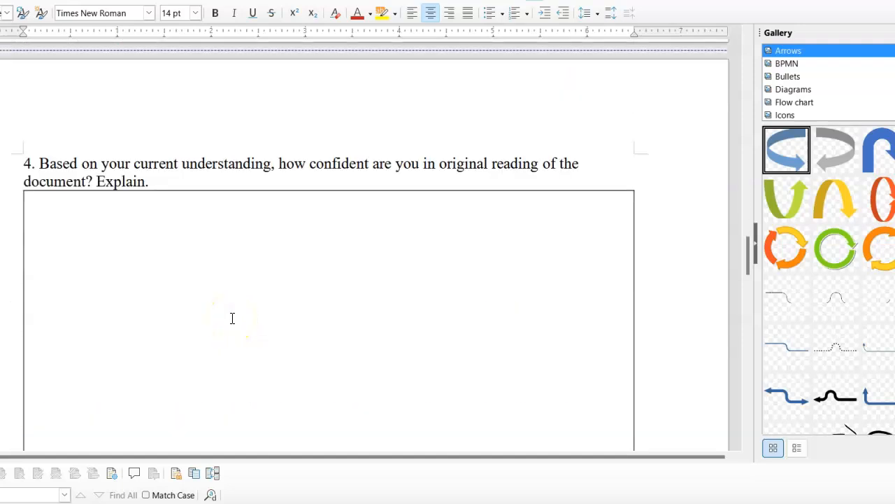
{"action": "scroll", "scroll_direction": "up", "scroll_amount": 3}
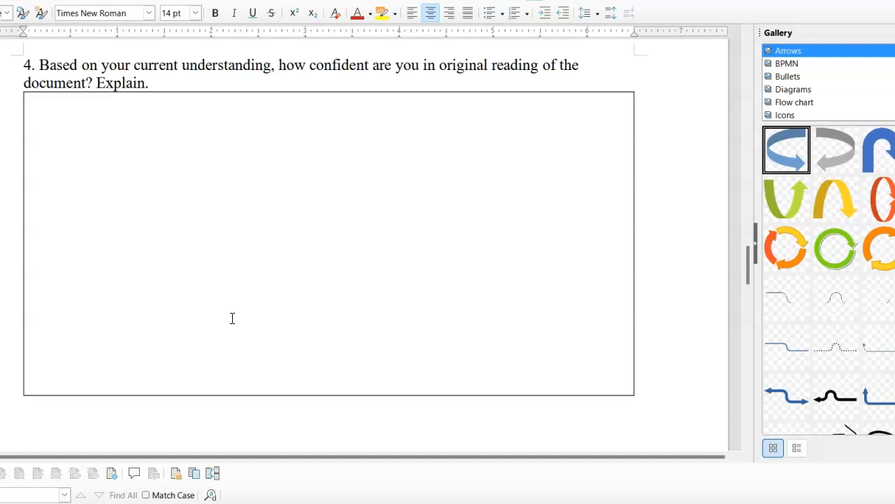
{"action": "scroll", "scroll_direction": "down", "scroll_amount": 3}
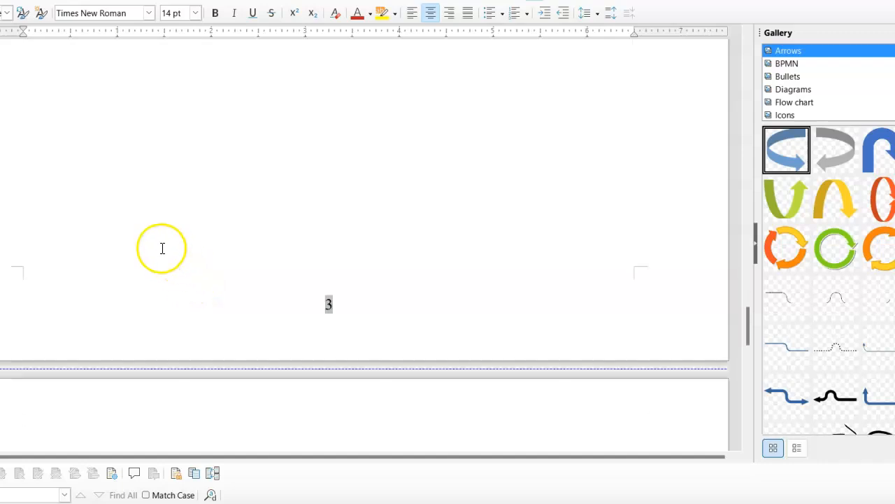
{"action": "scroll", "scroll_direction": "up", "scroll_amount": 3}
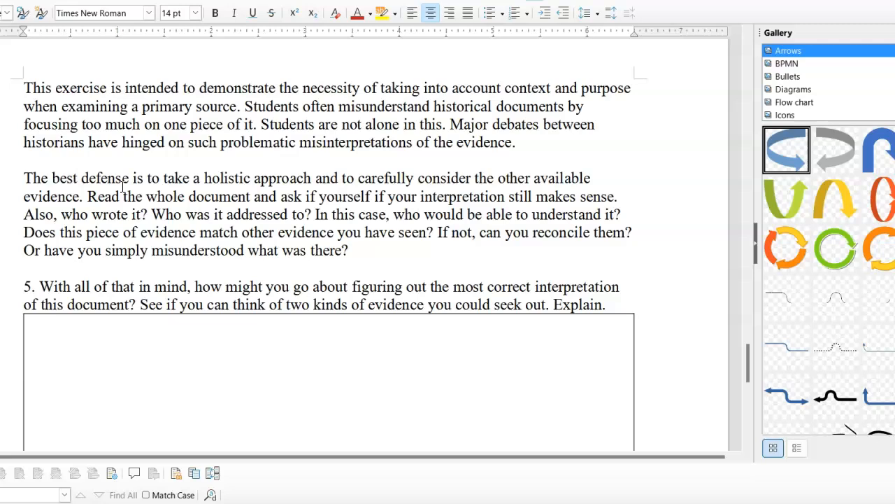
{"action": "scroll", "scroll_direction": "down", "scroll_amount": 3}
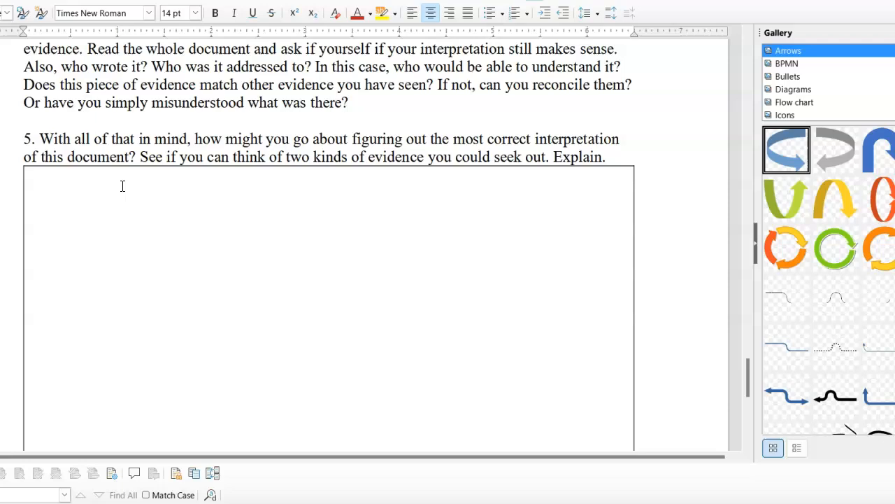
{"action": "scroll", "scroll_direction": "down", "scroll_amount": 3}
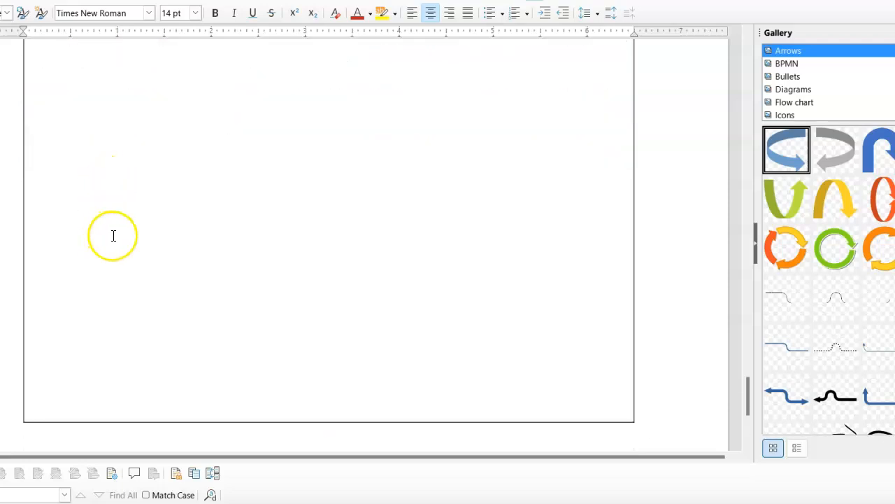
{"action": "scroll", "scroll_direction": "down", "scroll_amount": 3}
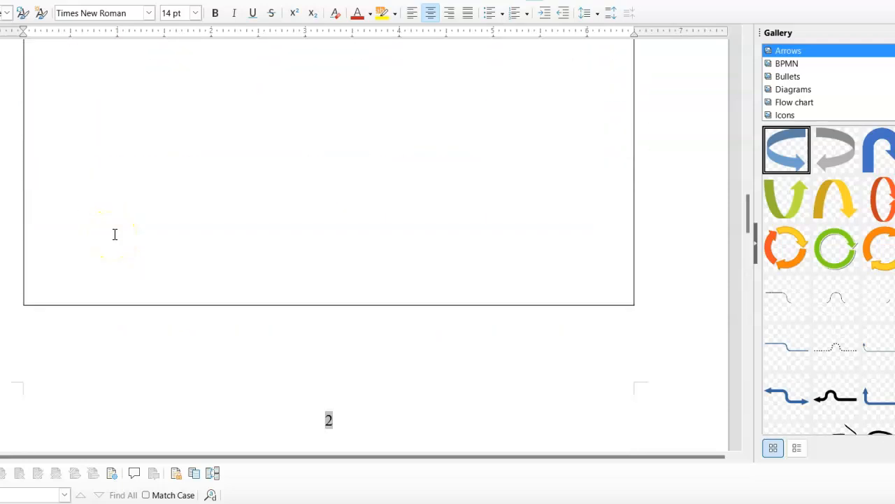
{"action": "scroll", "scroll_direction": "up", "scroll_amount": 3}
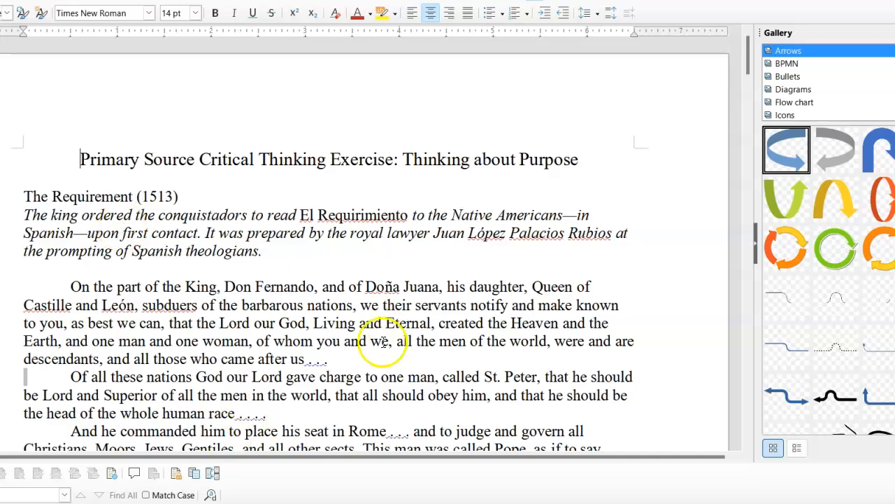
{"action": "scroll", "scroll_direction": "down", "scroll_amount": 3}
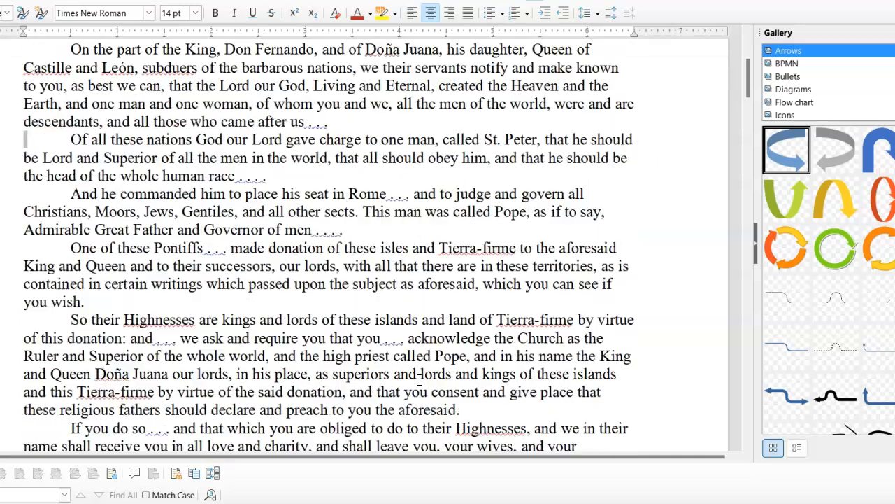
{"action": "scroll", "scroll_direction": "down", "scroll_amount": 3}
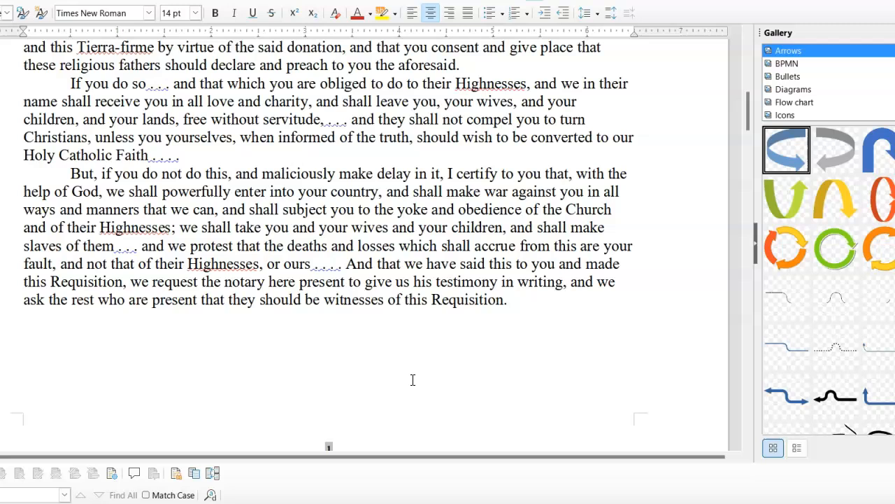
{"action": "scroll", "scroll_direction": "up", "scroll_amount": 3}
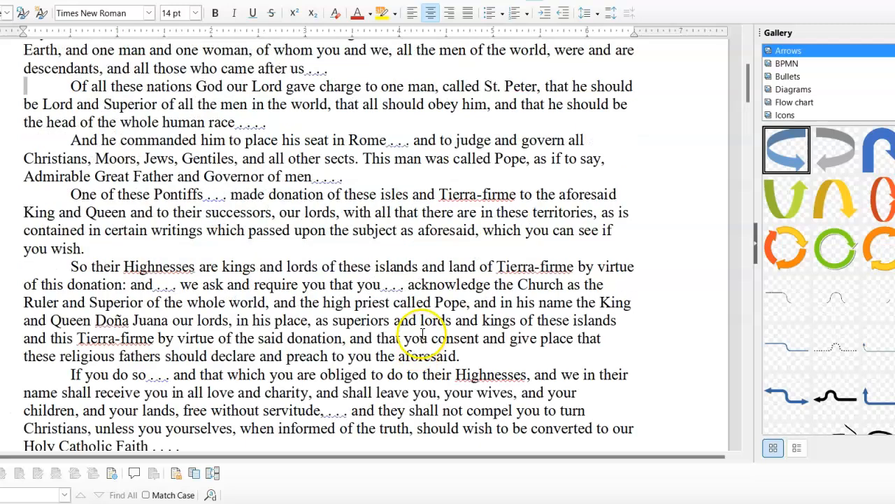
{"action": "scroll", "scroll_direction": "up", "scroll_amount": 3}
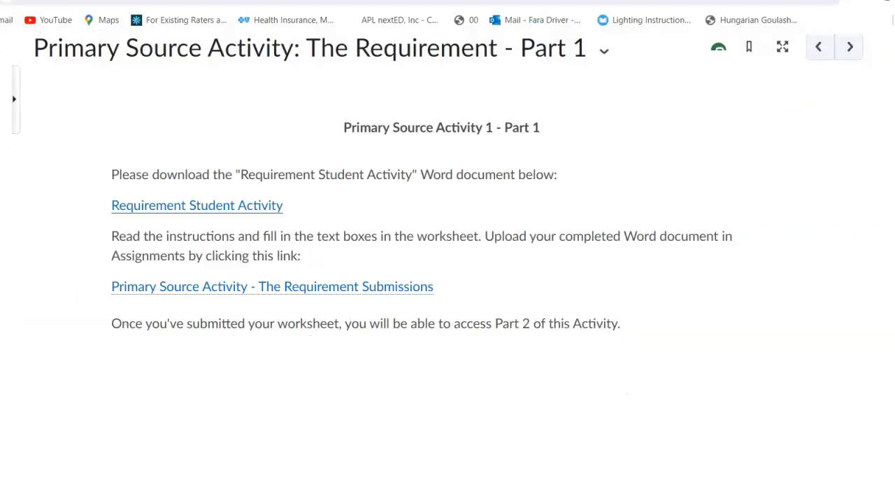
{"action": "mouse_move", "coordinate": [229, 300]}
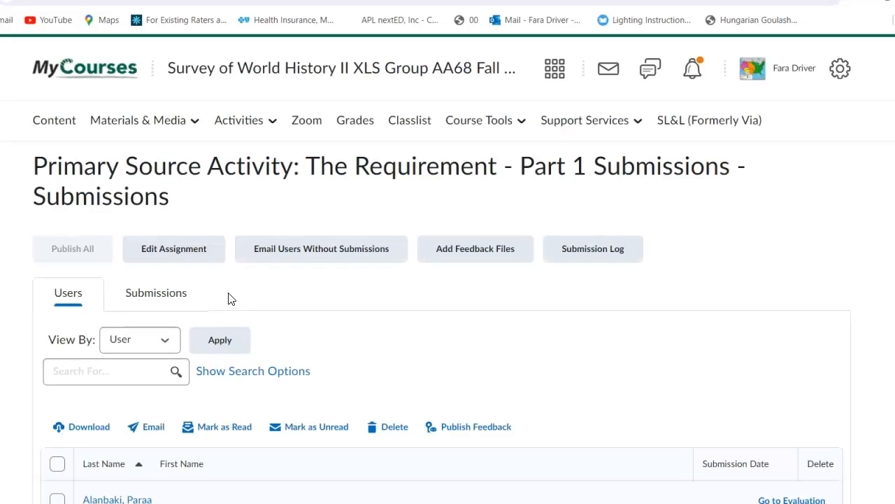
{"action": "mouse_move", "coordinate": [423, 261]}
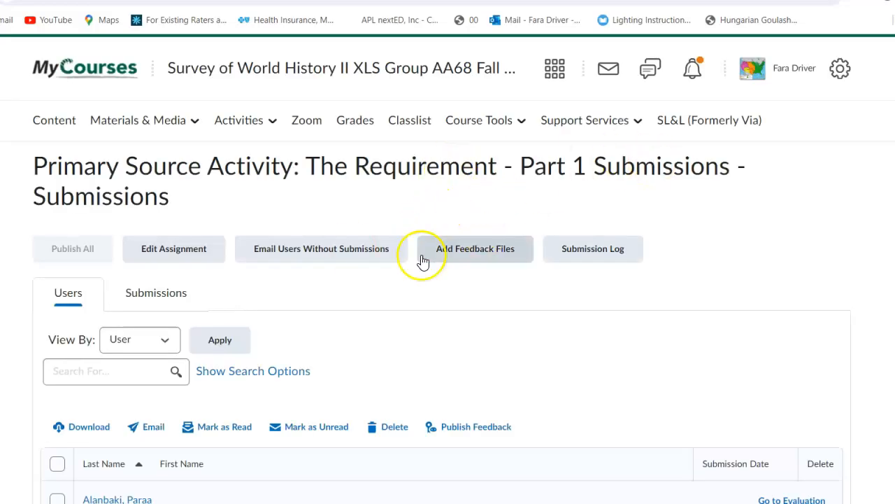
{"action": "mouse_move", "coordinate": [240, 53]}
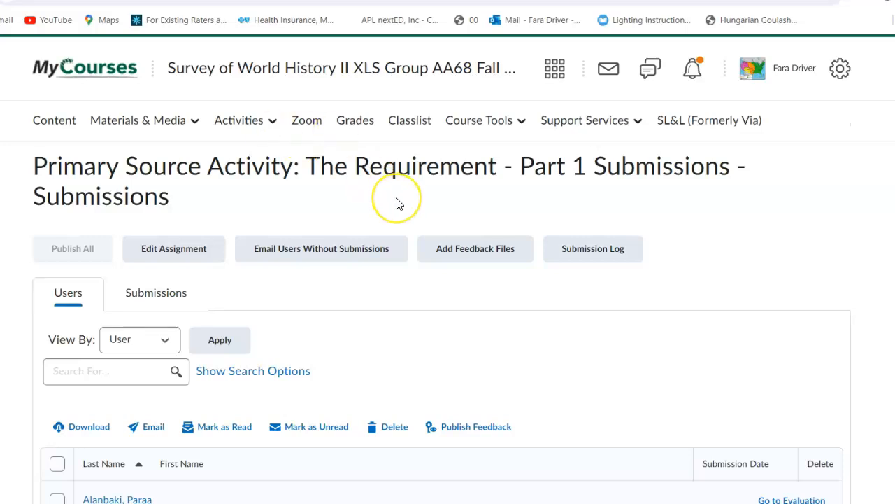
{"action": "mouse_move", "coordinate": [399, 205]}
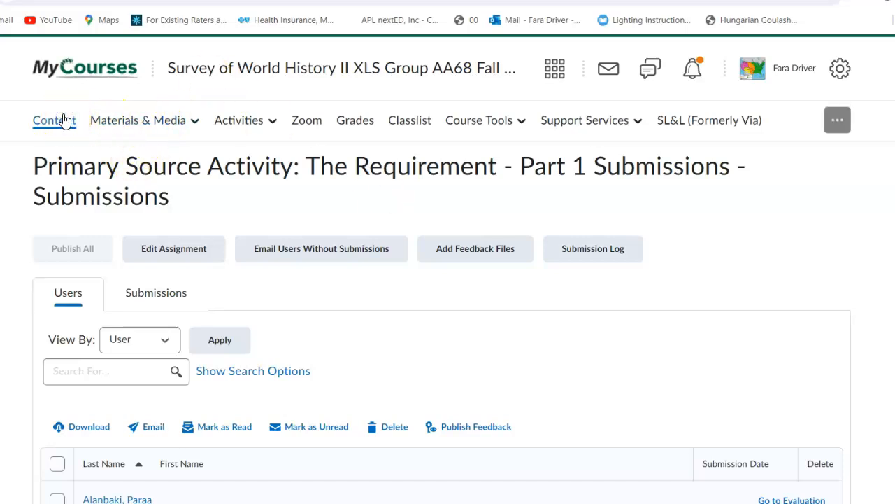
Return to Content and scroll to the Activity 1 - Primary Source Activity module
{"action": "left_click", "coordinate": [53, 120]}
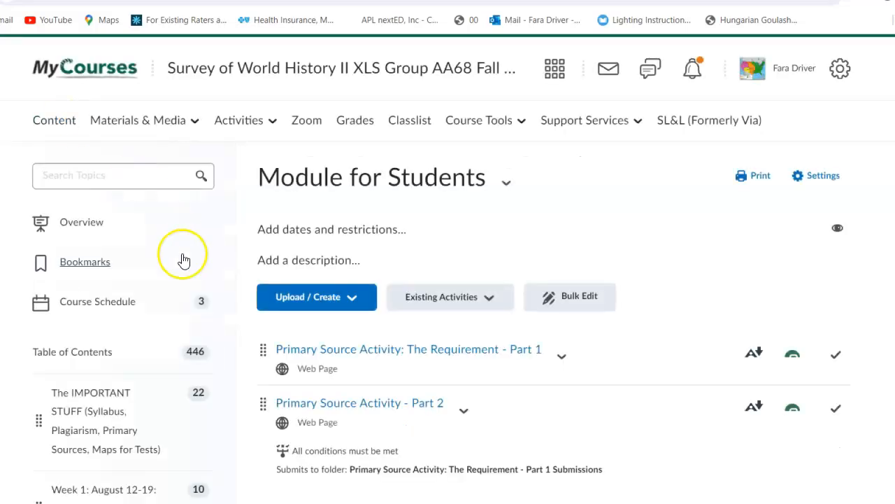
{"action": "scroll", "scroll_direction": "down", "scroll_amount": 3}
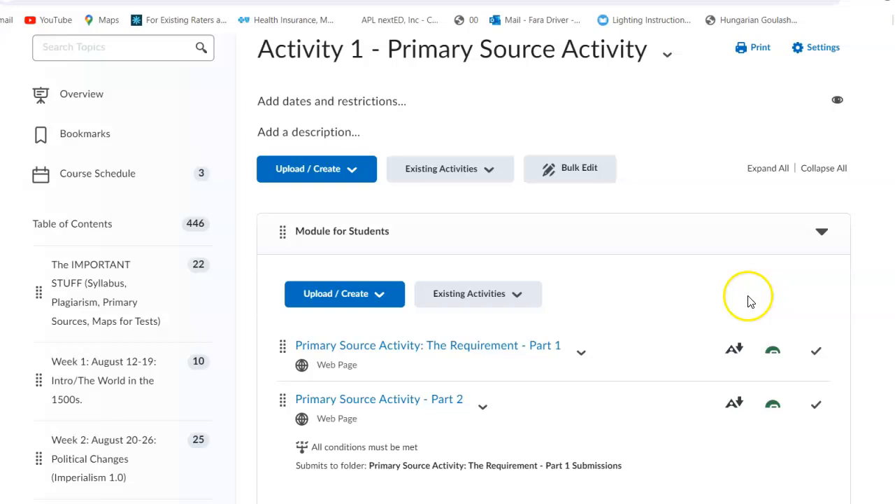
{"action": "mouse_move", "coordinate": [381, 399]}
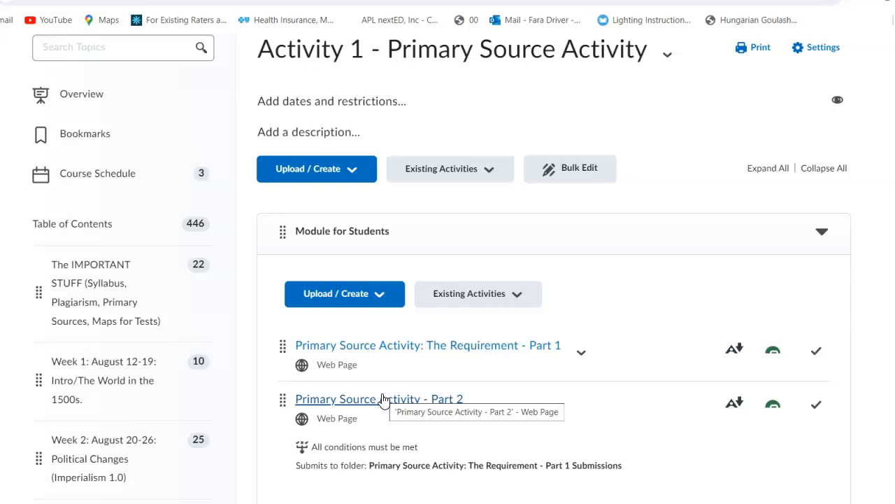
Open the Primary Source Activity - Part 2 page from the module list
{"action": "left_click", "coordinate": [377, 397]}
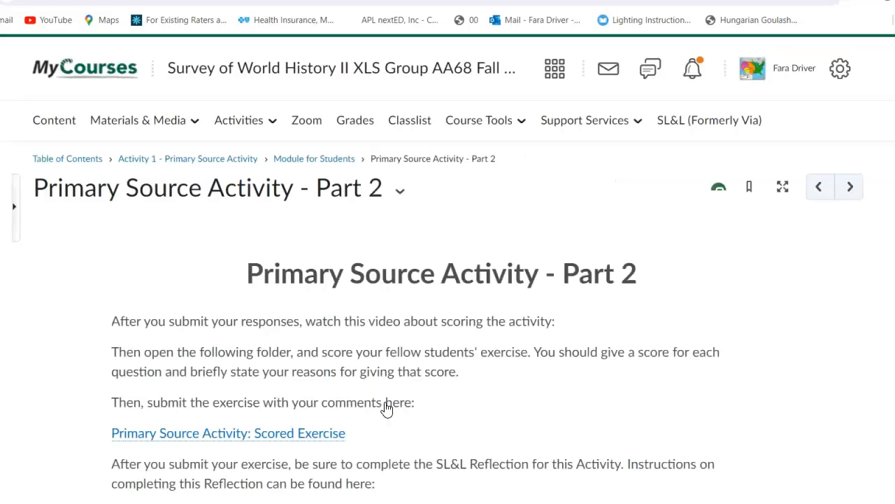
{"action": "mouse_move", "coordinate": [524, 350]}
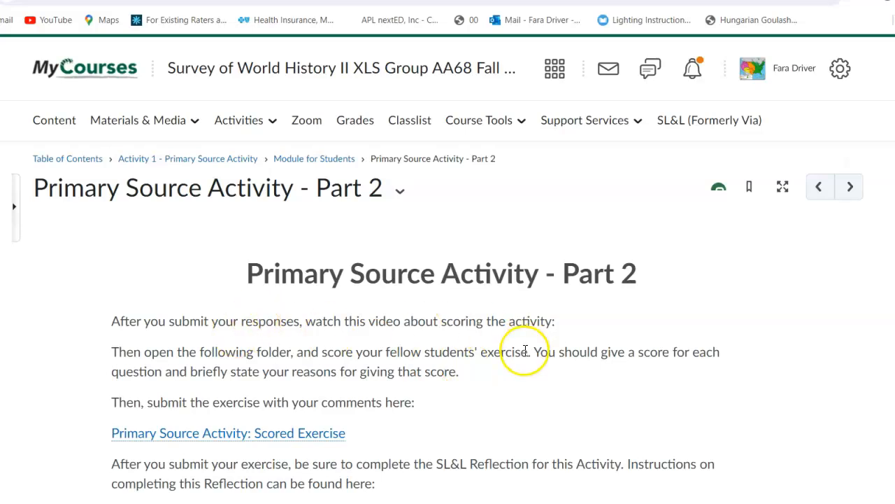
{"action": "mouse_move", "coordinate": [380, 337]}
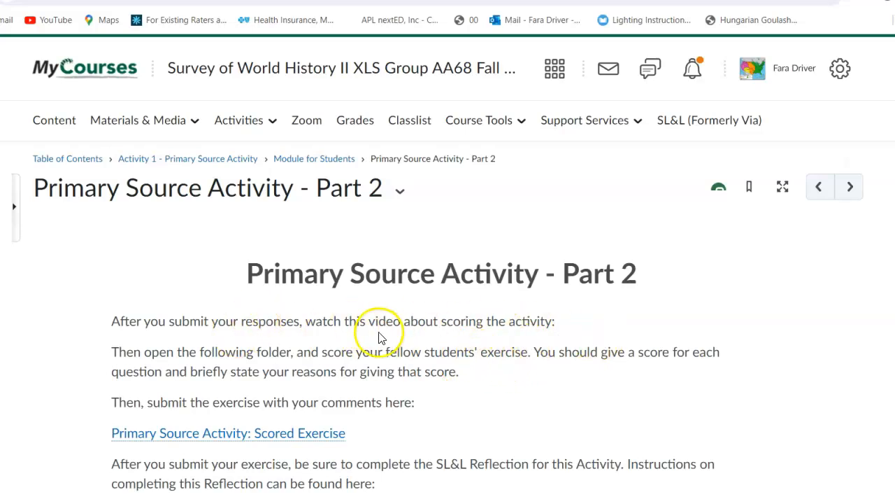
{"action": "mouse_move", "coordinate": [387, 343]}
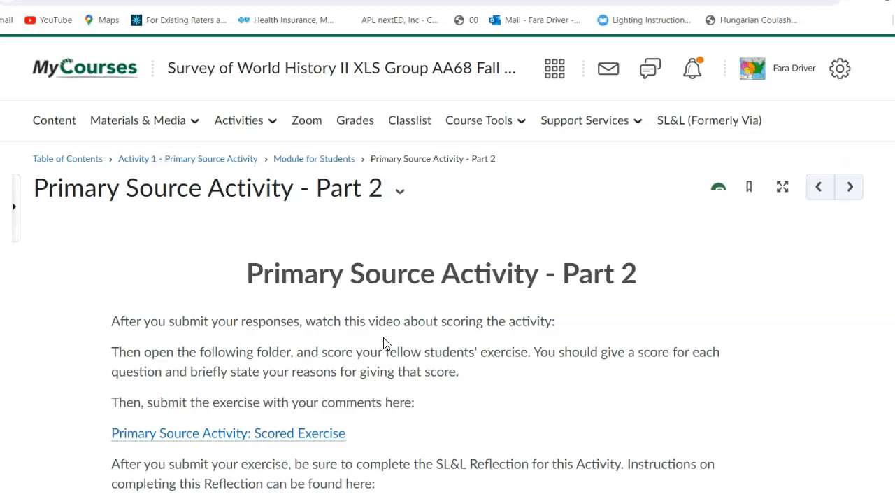
Scroll down the Part 2 page to the Scored Exercise and Reflection Activity links
{"action": "scroll", "scroll_direction": "down", "scroll_amount": 3}
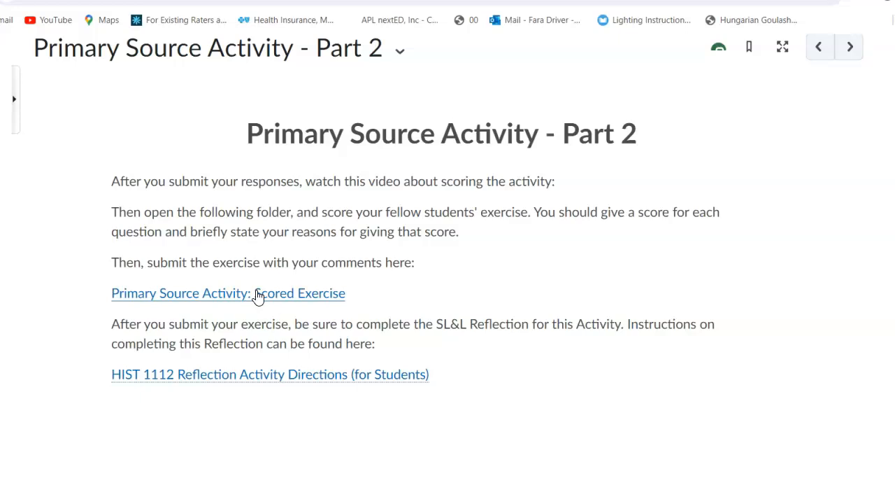
{"action": "mouse_move", "coordinate": [260, 375]}
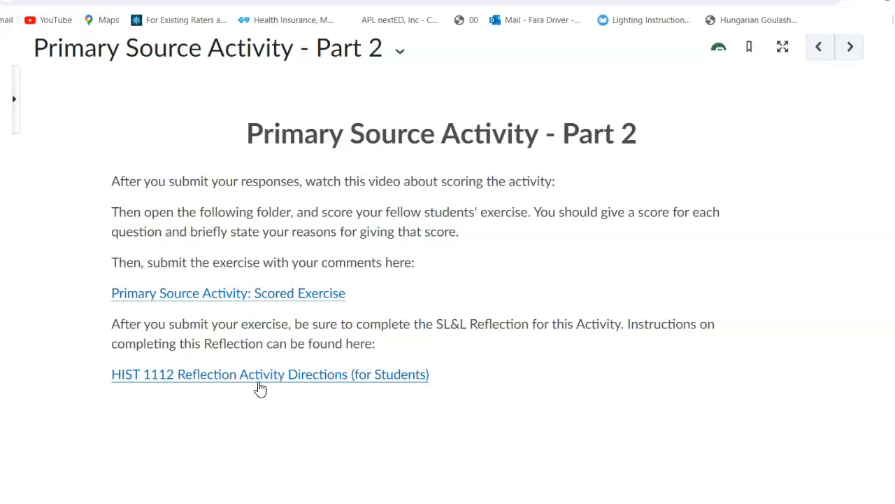
{"action": "mouse_move", "coordinate": [263, 380]}
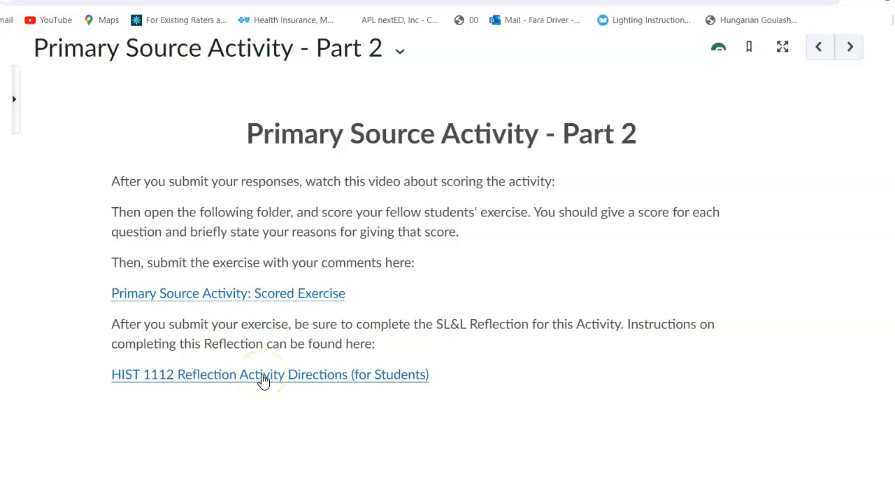
{"action": "mouse_move", "coordinate": [272, 294]}
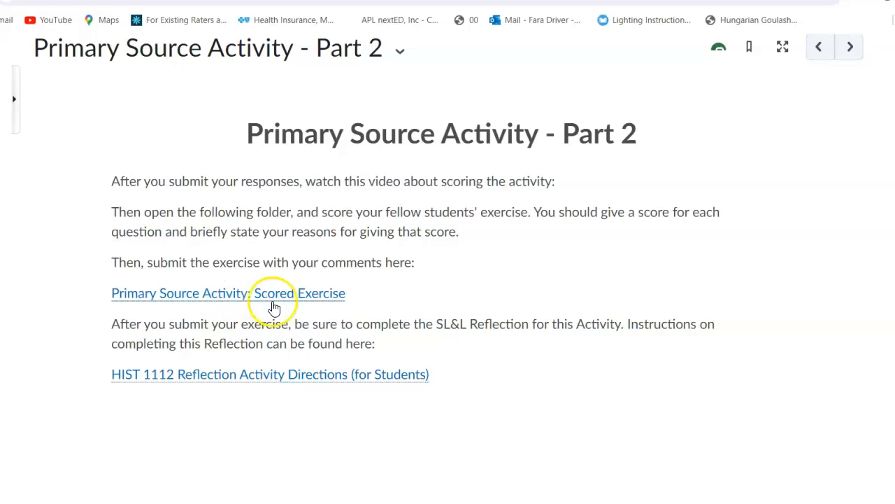
{"action": "mouse_move", "coordinate": [291, 363]}
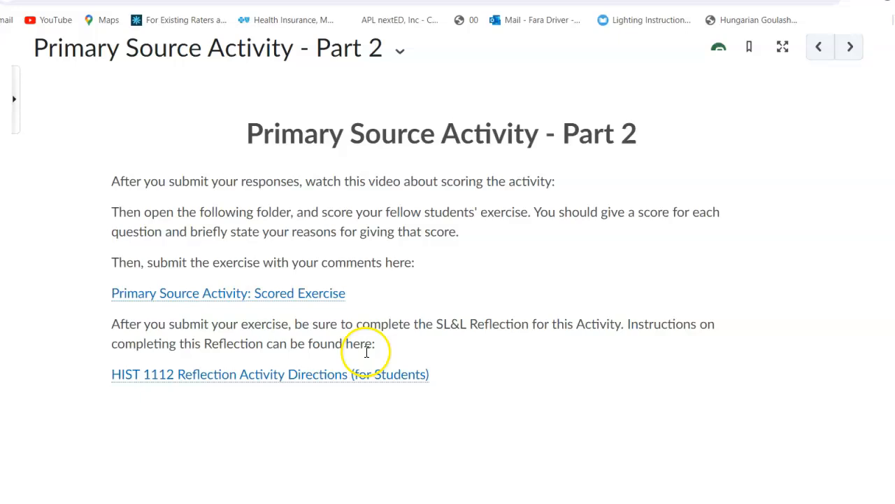
{"action": "mouse_move", "coordinate": [324, 411]}
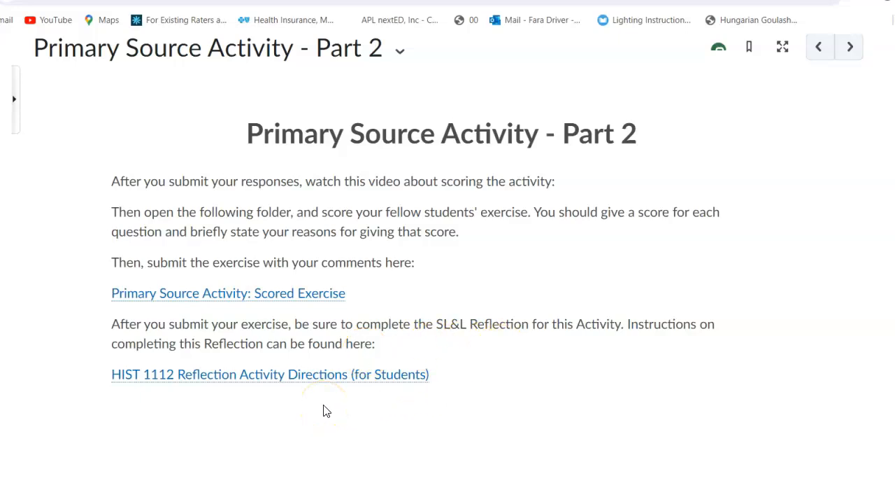
{"action": "mouse_move", "coordinate": [319, 375]}
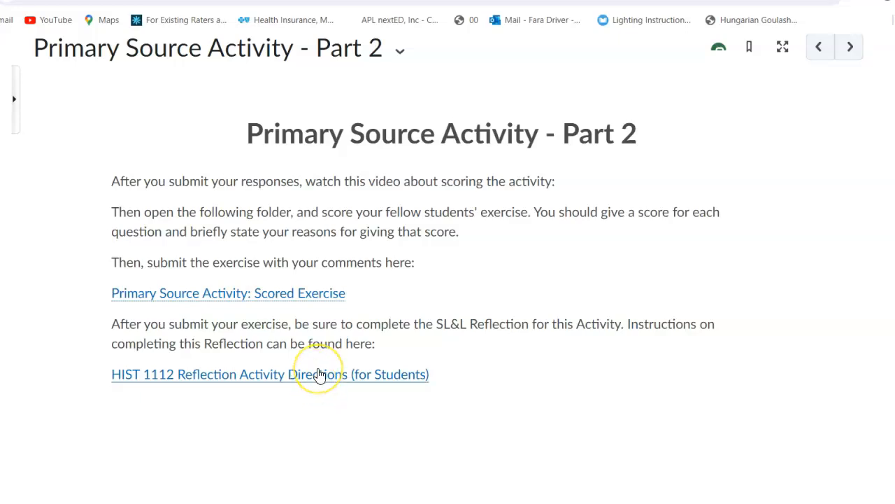
{"action": "mouse_move", "coordinate": [319, 374]}
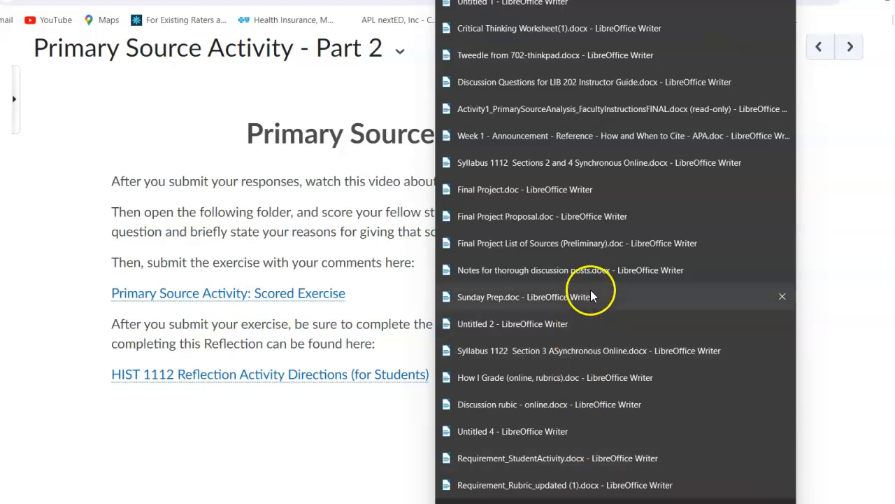
{"action": "left_click", "coordinate": [543, 215]}
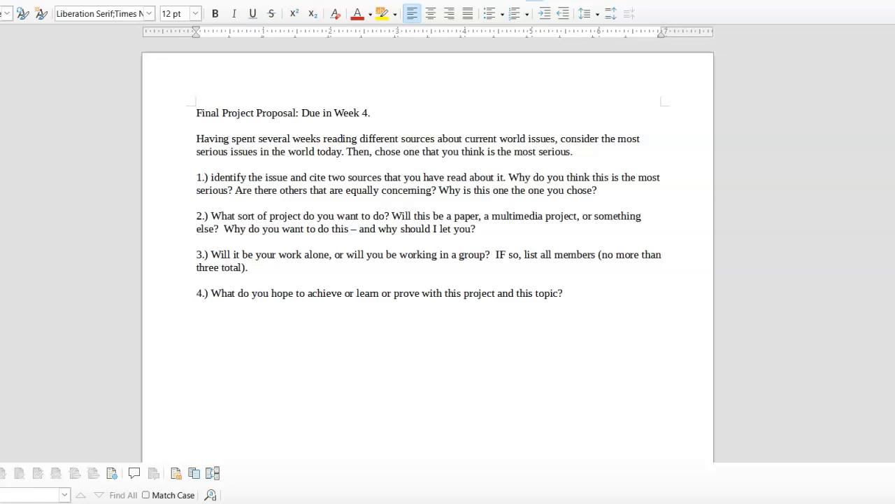
{"action": "left_click", "coordinate": [230, 138]}
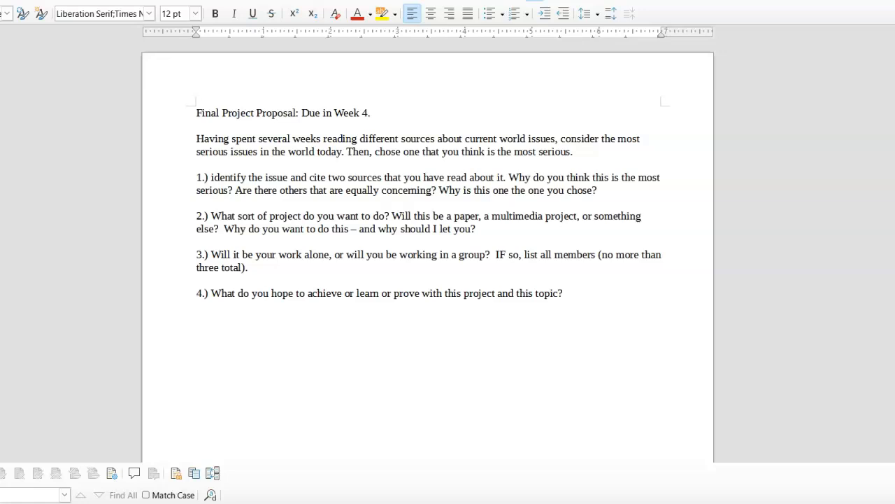
{"action": "left_click", "coordinate": [229, 139]}
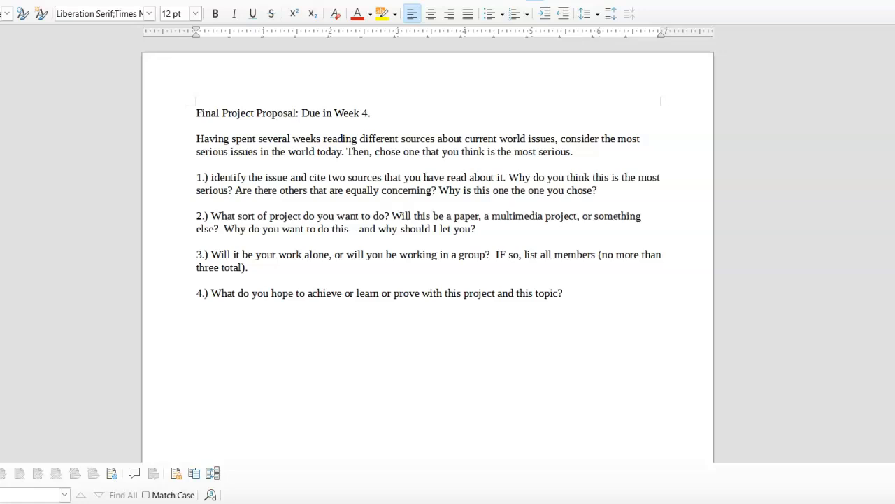
{"action": "left_click", "coordinate": [230, 138]}
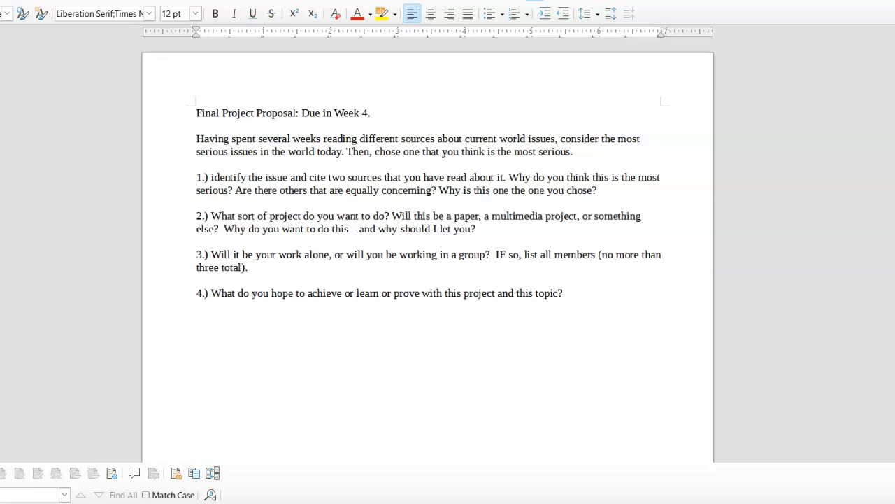
{"action": "left_click", "coordinate": [229, 138]}
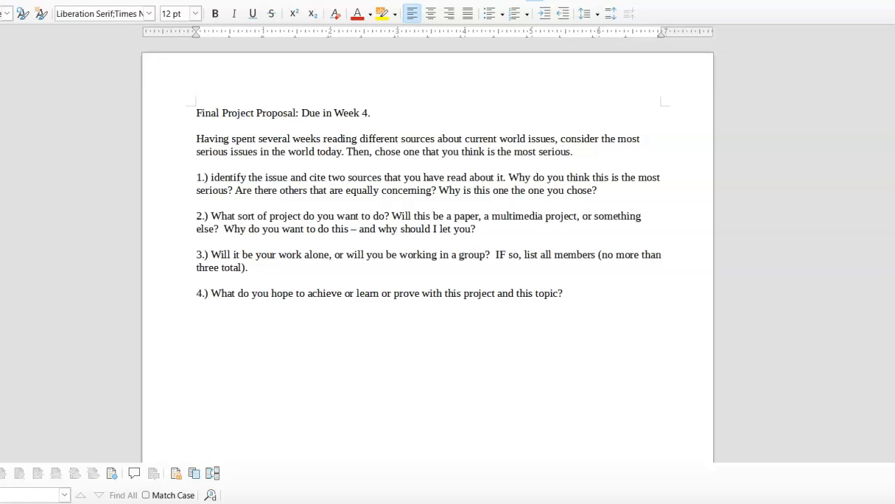
{"action": "left_click", "coordinate": [230, 138]}
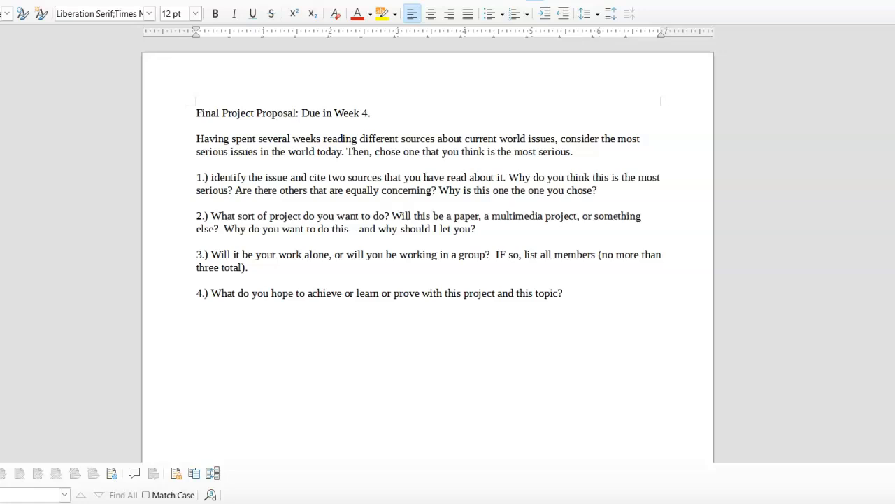
{"action": "left_click", "coordinate": [230, 138]}
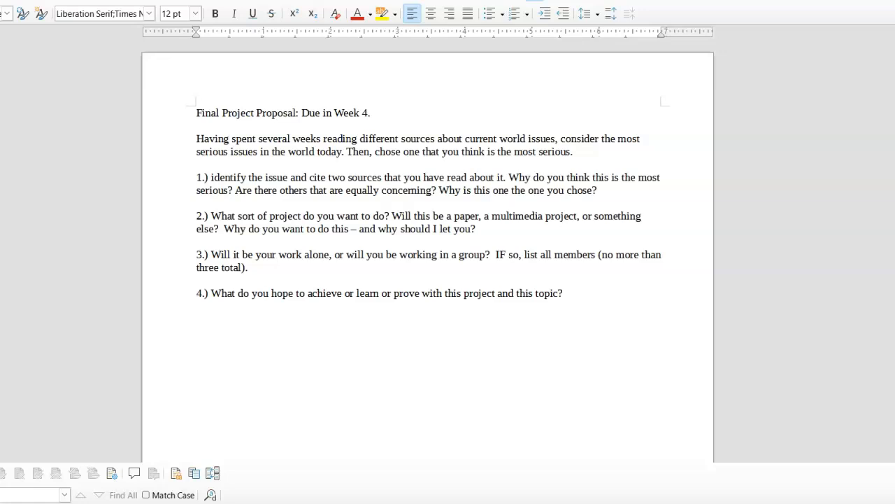
{"action": "left_click", "coordinate": [230, 139]}
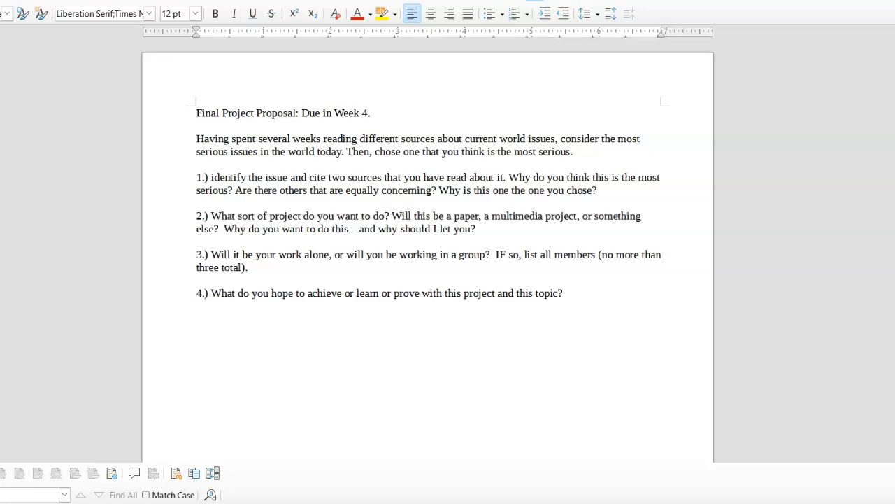
{"action": "left_click", "coordinate": [229, 139]}
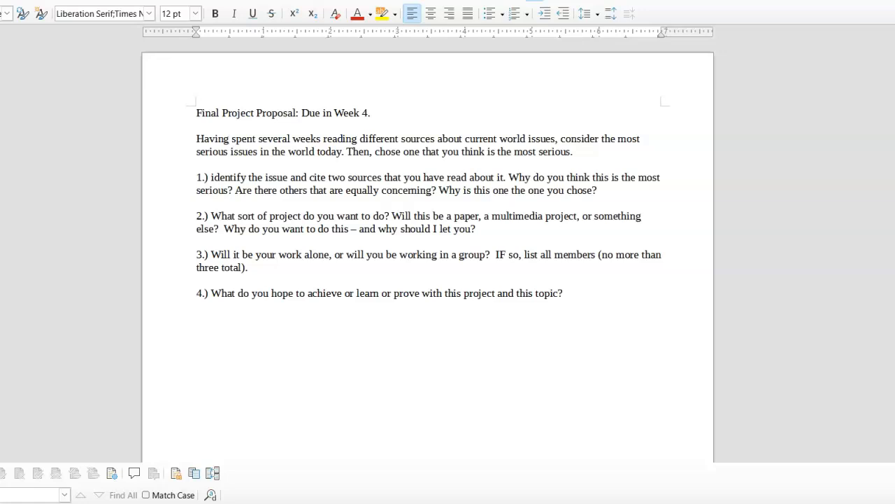
{"action": "left_click", "coordinate": [230, 138]}
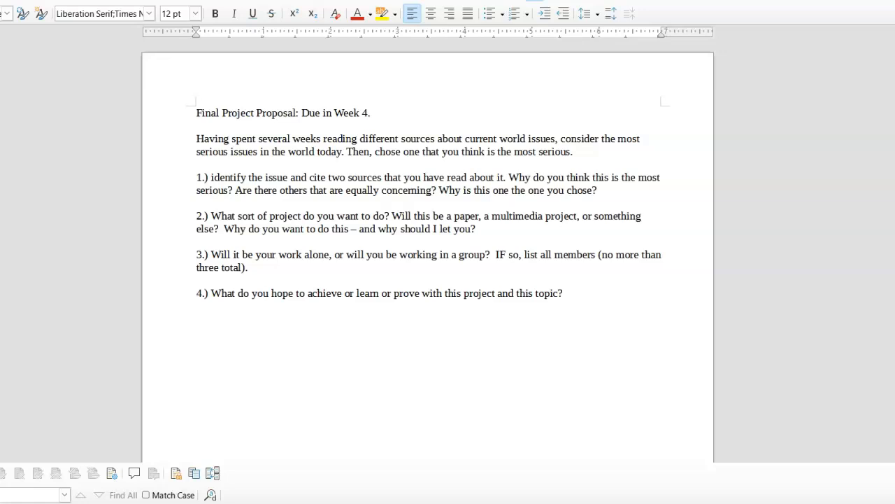
{"action": "left_click", "coordinate": [229, 139]}
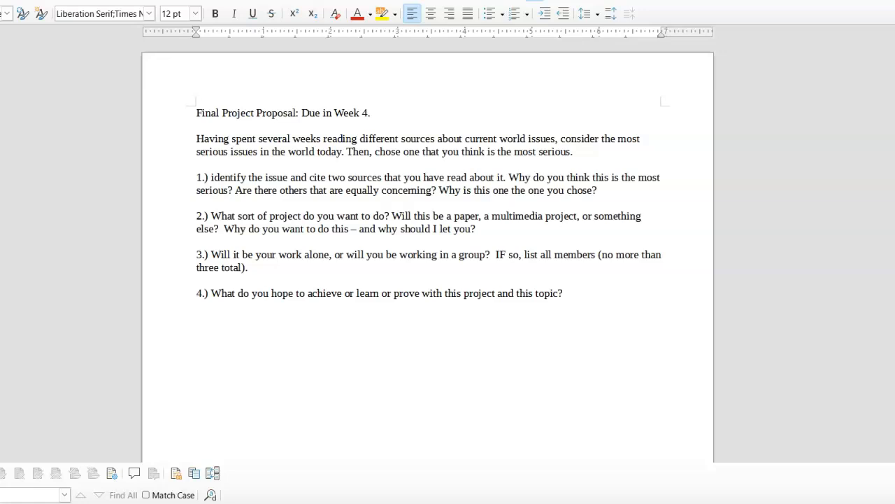
{"action": "left_click", "coordinate": [230, 138]}
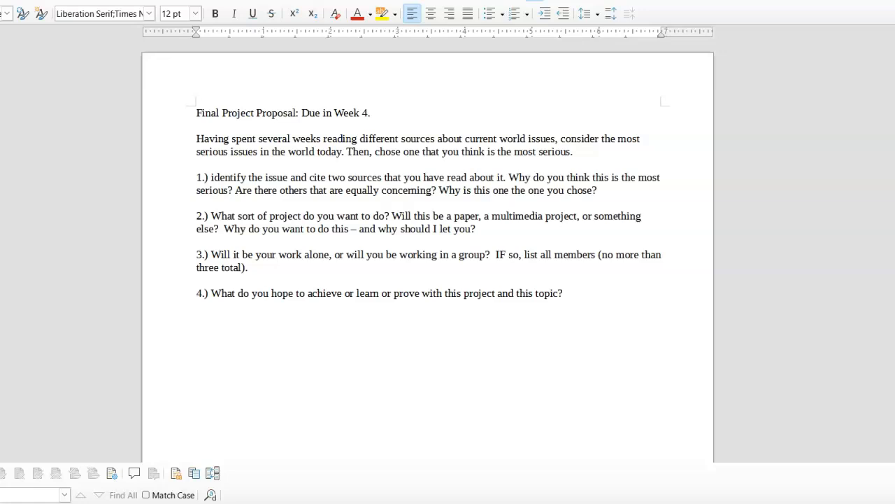
{"action": "left_click", "coordinate": [229, 138]}
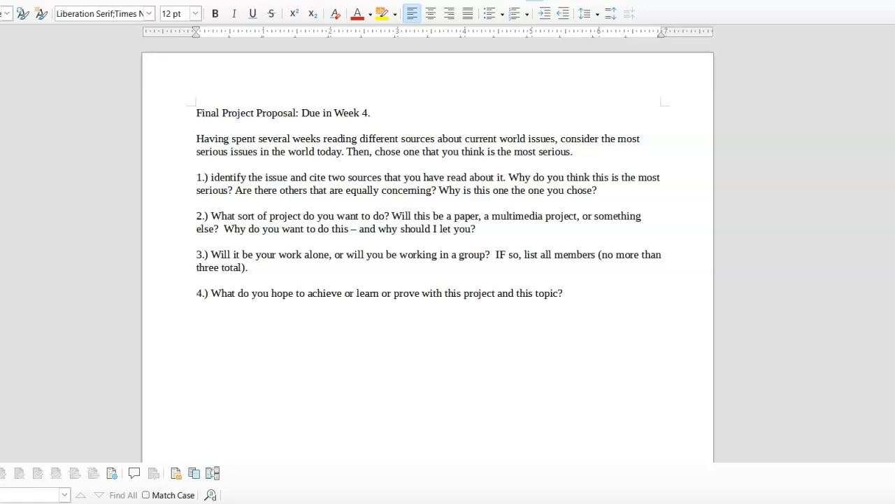
{"action": "left_click", "coordinate": [229, 139]}
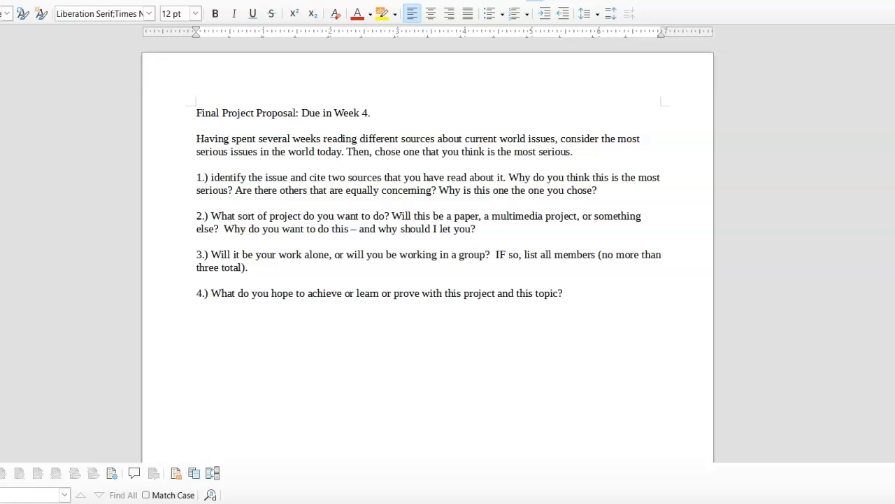
{"action": "left_click", "coordinate": [230, 138]}
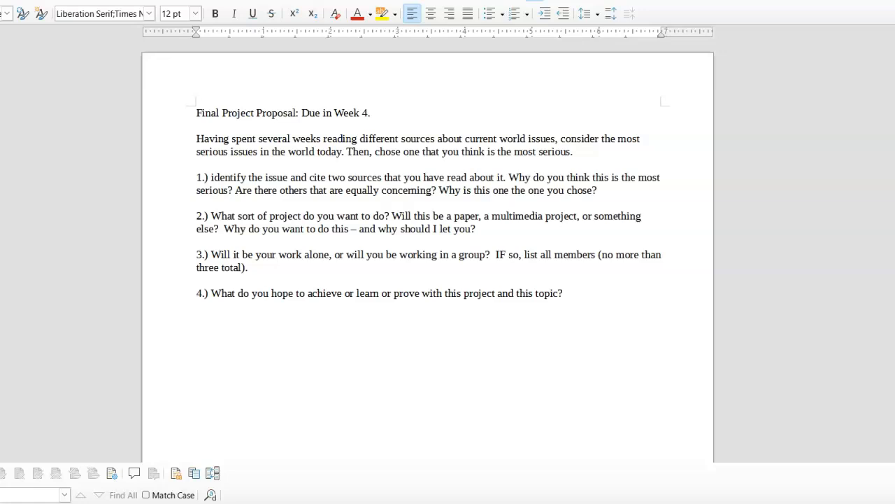
{"action": "left_click", "coordinate": [230, 139]}
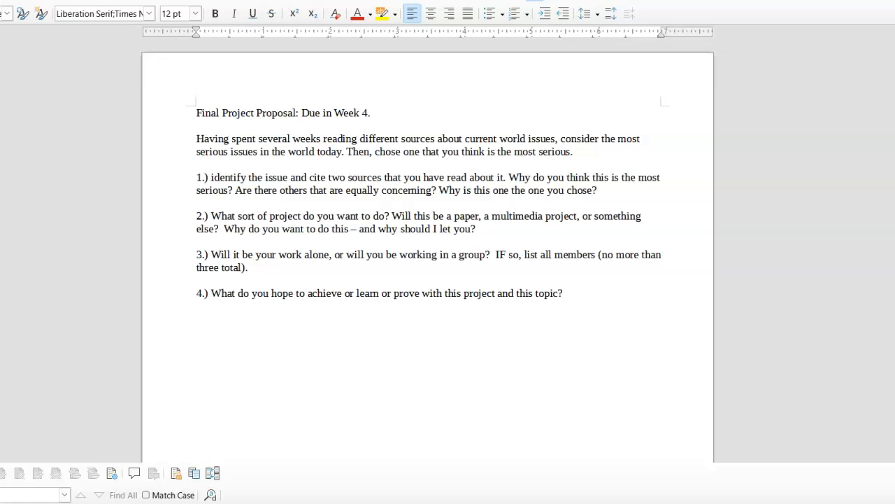
{"action": "left_click", "coordinate": [229, 139]}
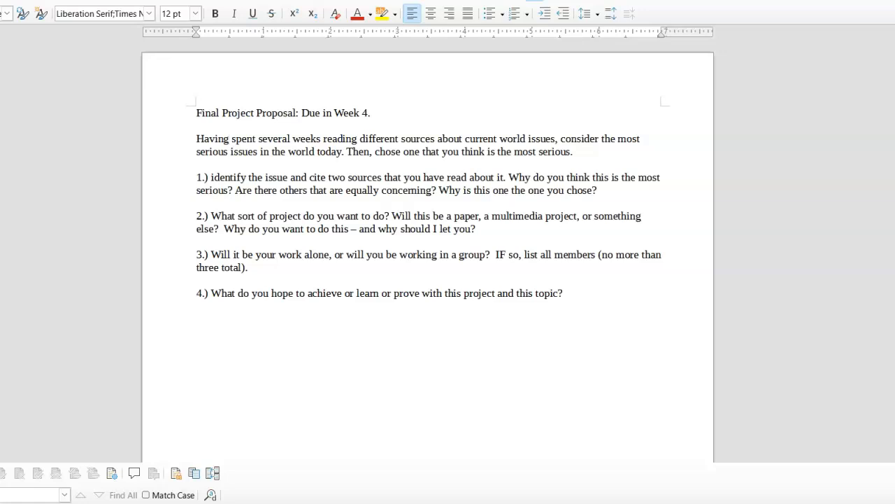
{"action": "left_click", "coordinate": [230, 139]}
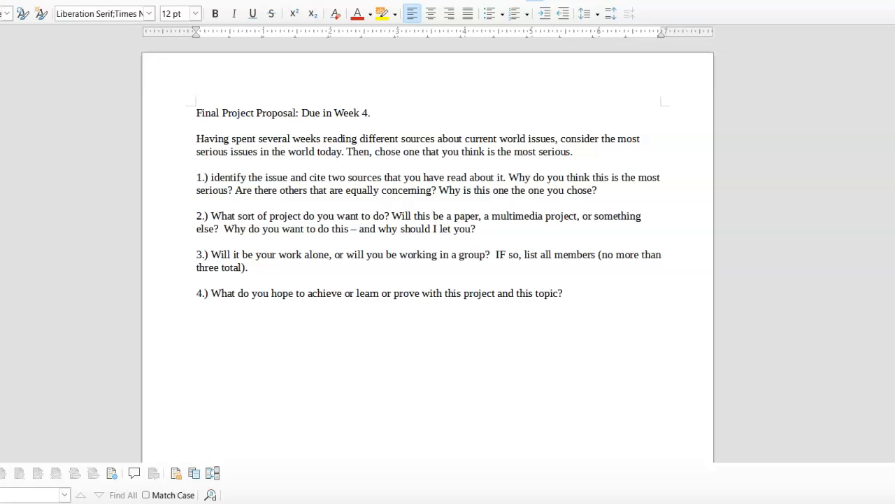
{"action": "left_click", "coordinate": [229, 139]}
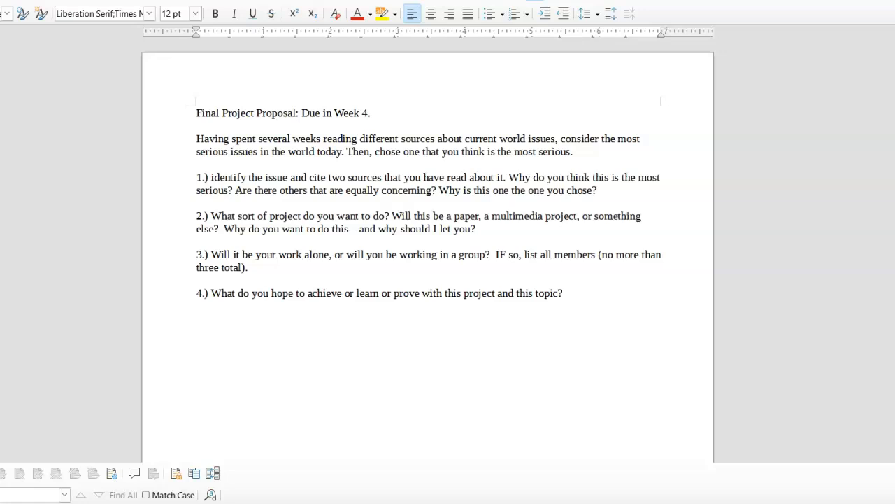
{"action": "left_click", "coordinate": [229, 139]}
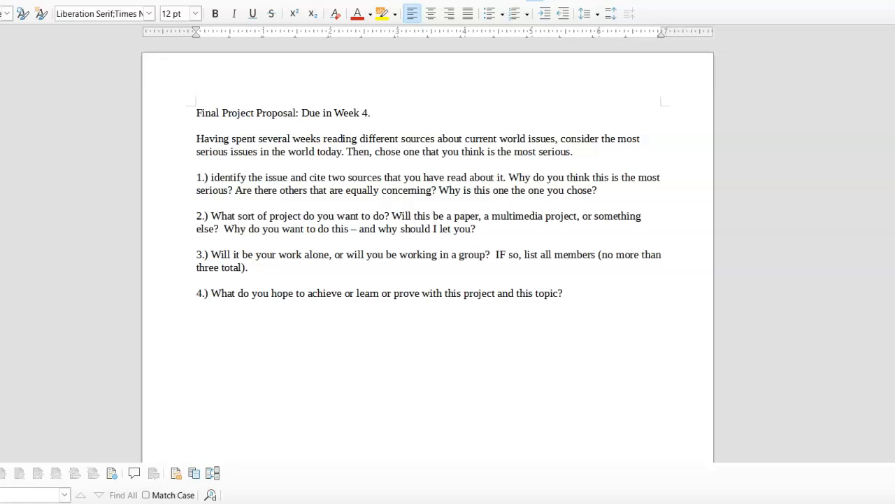
{"action": "left_click", "coordinate": [229, 139]}
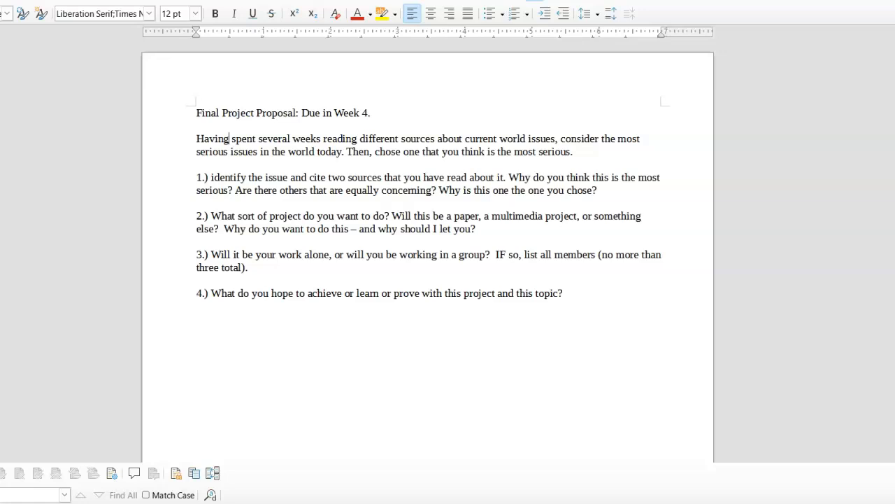